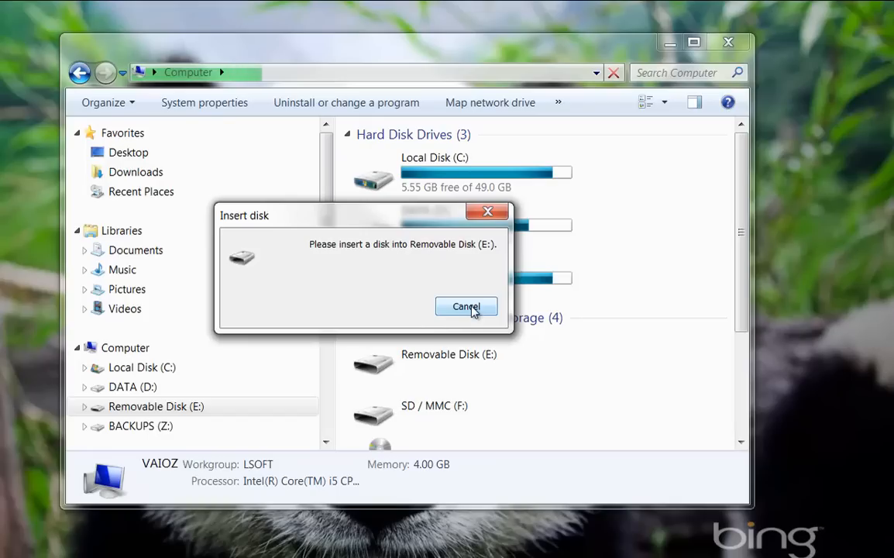
Cancel the Insert disk prompt for Removable Disk (E:)
{"action": "left_click", "coordinate": [466, 306]}
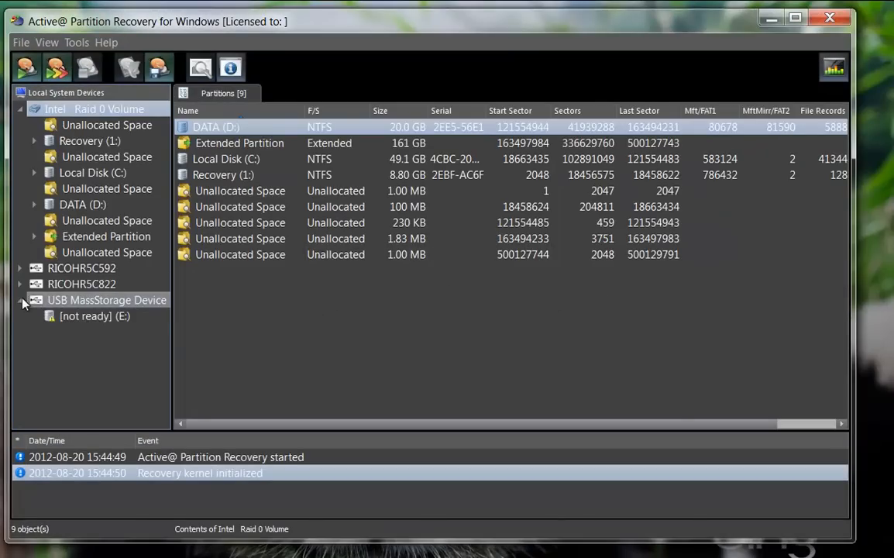
Inspect the not-ready E: volume and the USB MassStorage Device's partition list, finding no items
{"action": "left_click", "coordinate": [93, 316]}
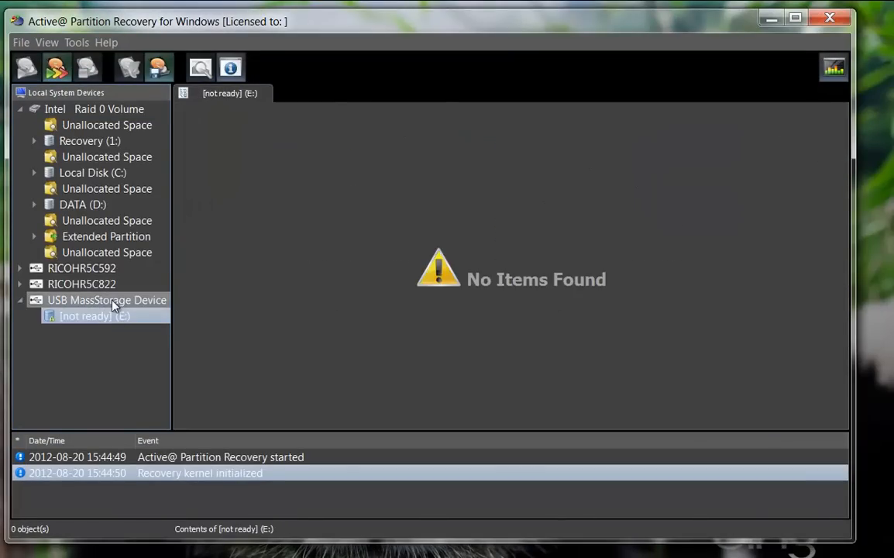
{"action": "left_click", "coordinate": [105, 300]}
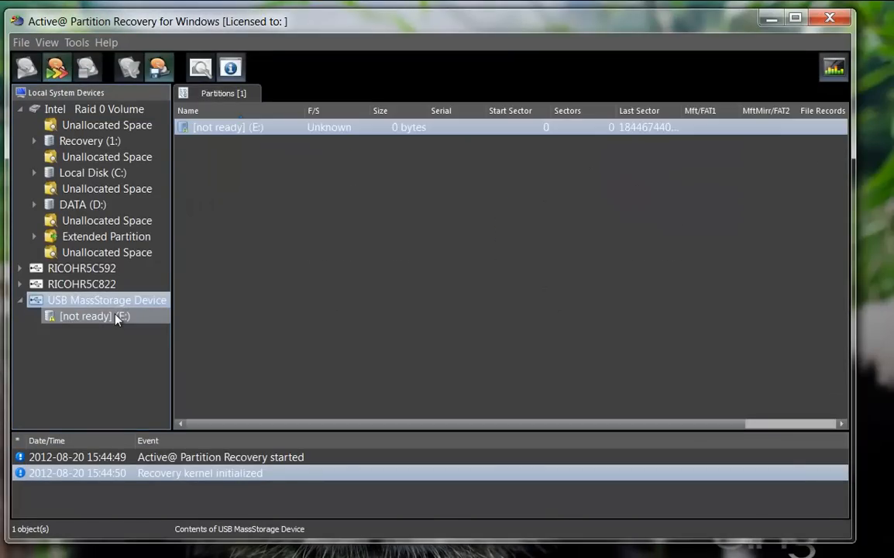
{"action": "left_click", "coordinate": [85, 316]}
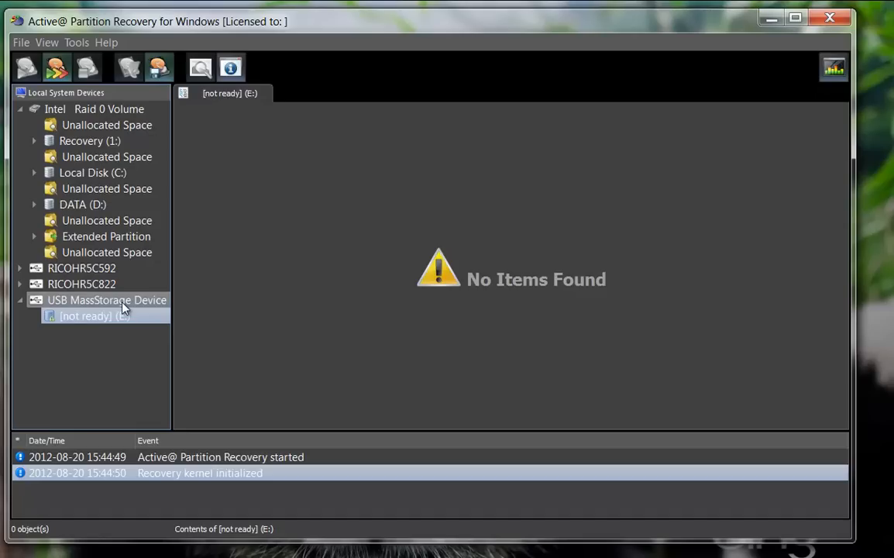
{"action": "left_click", "coordinate": [105, 300]}
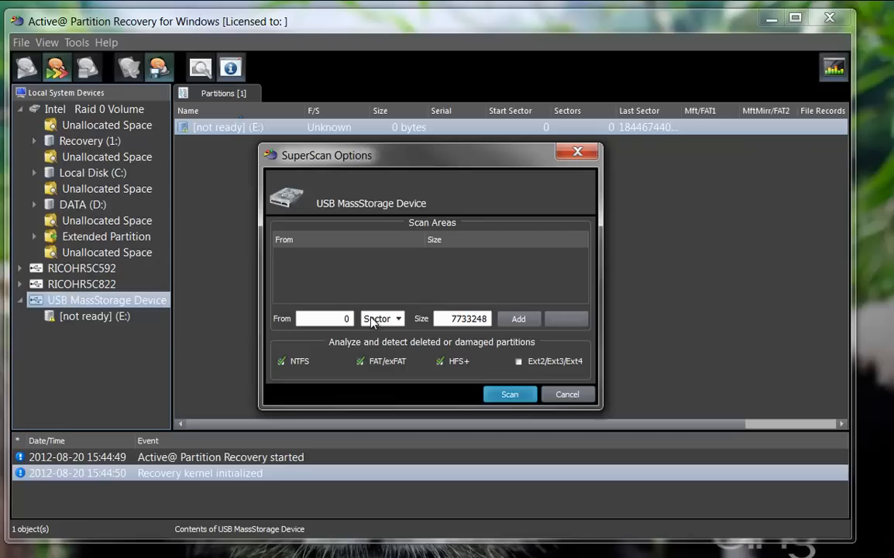
Enable Ext2/Ext3/Ext4 detection and launch the SuperScan of the USB device
{"action": "left_click", "coordinate": [518, 359]}
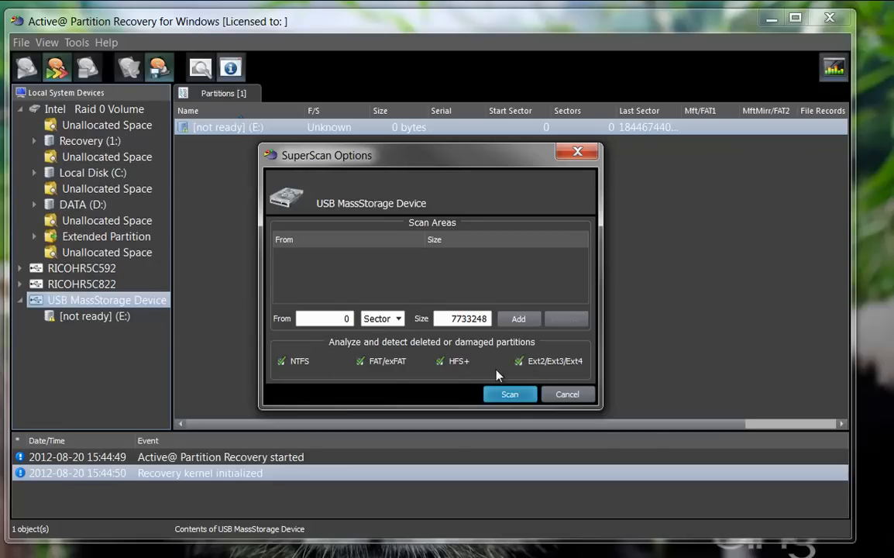
{"action": "mouse_move", "coordinate": [395, 378]}
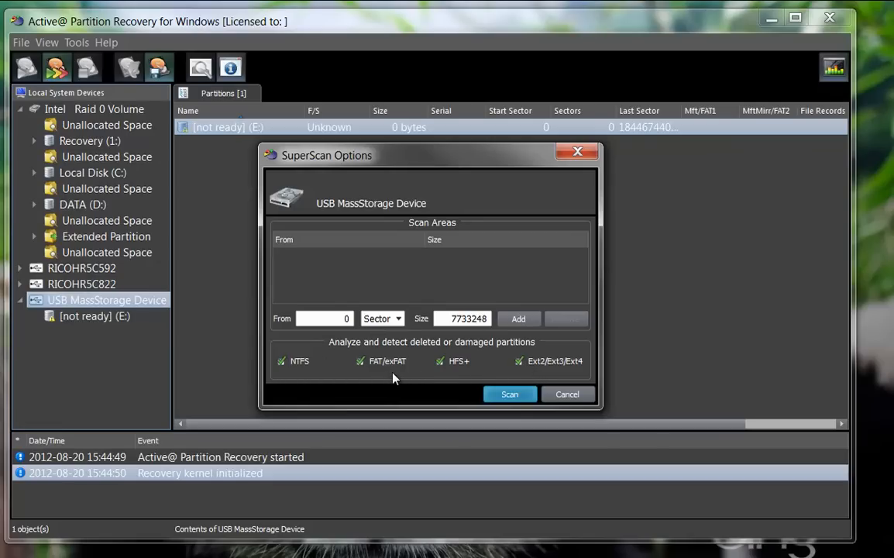
{"action": "mouse_move", "coordinate": [526, 384]}
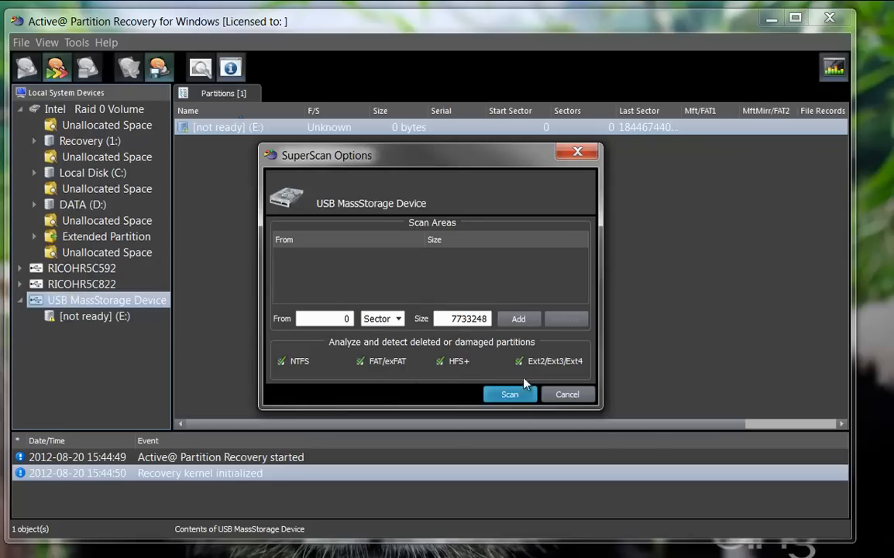
{"action": "left_click", "coordinate": [510, 395]}
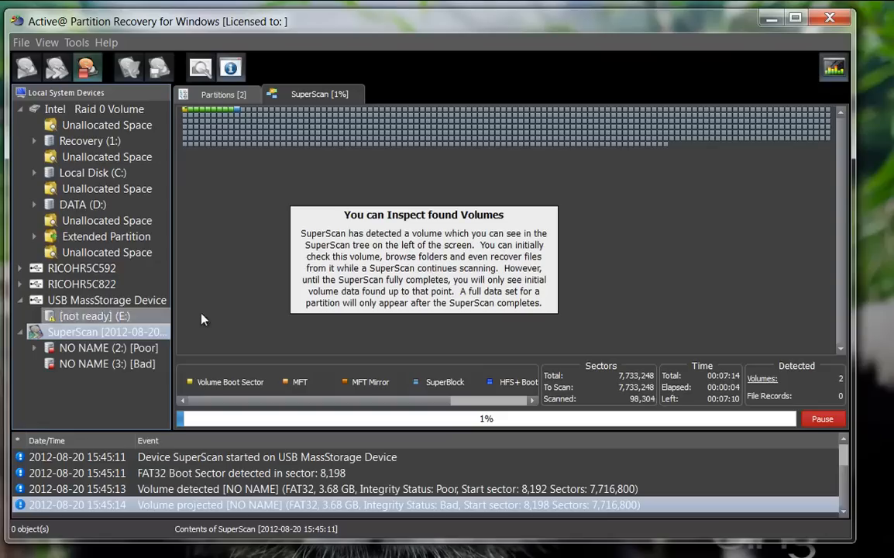
{"action": "mouse_move", "coordinate": [322, 267]}
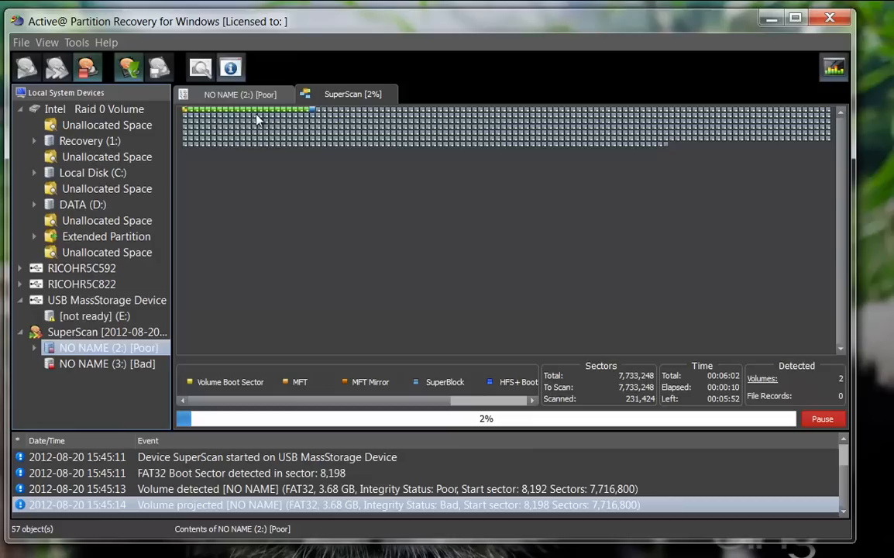
Browse the found NO NAME (2) volume and preview IMG_3774.JPG and IMG_3778.JPG
{"action": "left_click", "coordinate": [239, 94]}
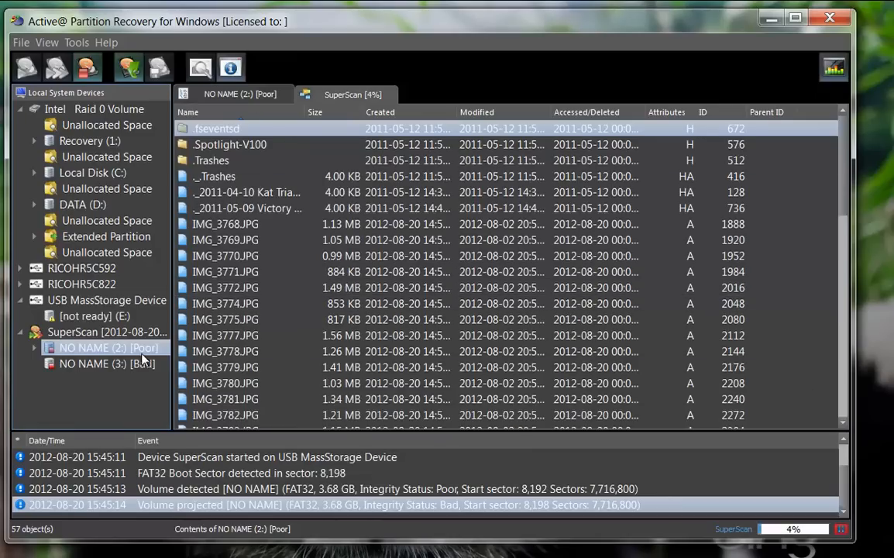
{"action": "left_click", "coordinate": [225, 319]}
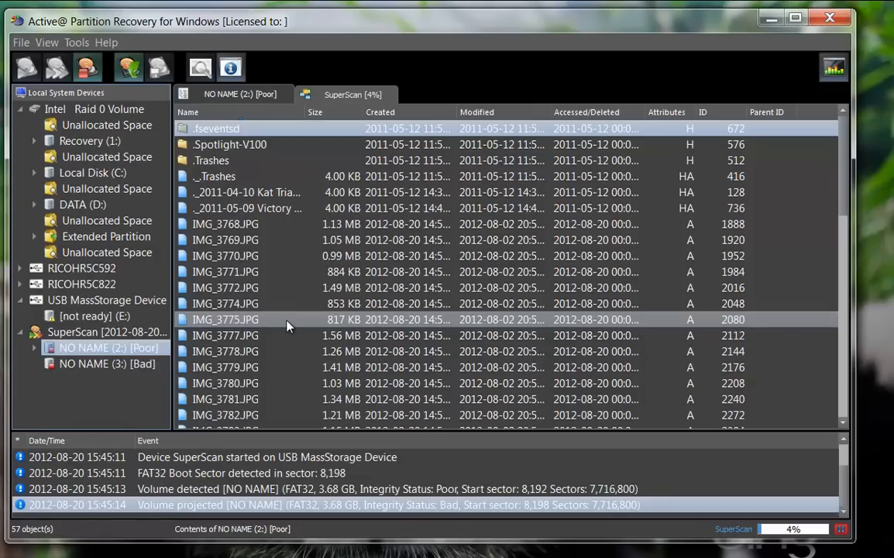
{"action": "double_click", "coordinate": [225, 303]}
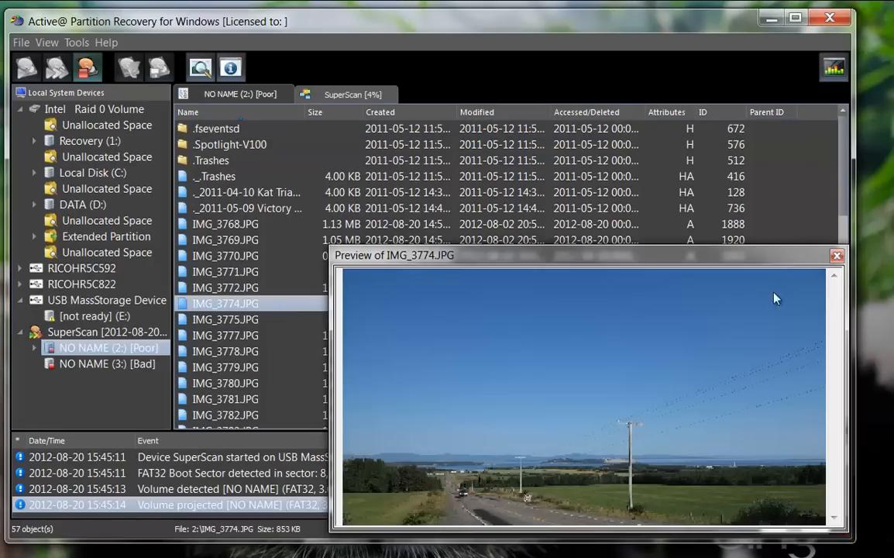
{"action": "left_click", "coordinate": [226, 350]}
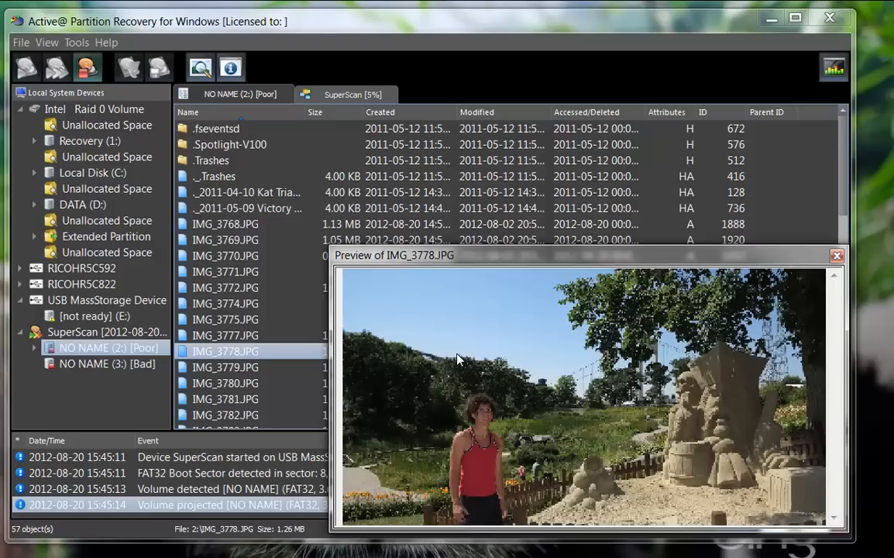
{"action": "left_click", "coordinate": [837, 254]}
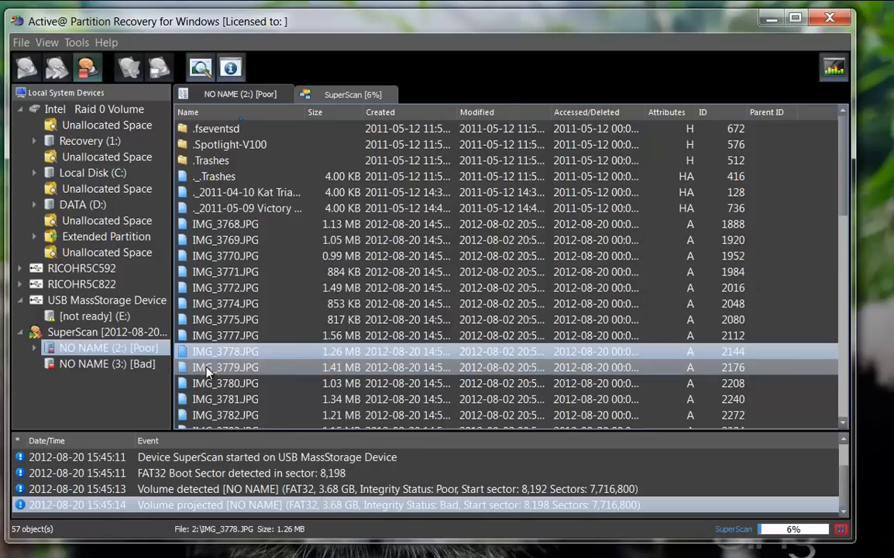
Preview IMG_3825.JPG and IMG_3822.JPG on NO NAME (3), then view the Poor volume's files
{"action": "left_click", "coordinate": [107, 362]}
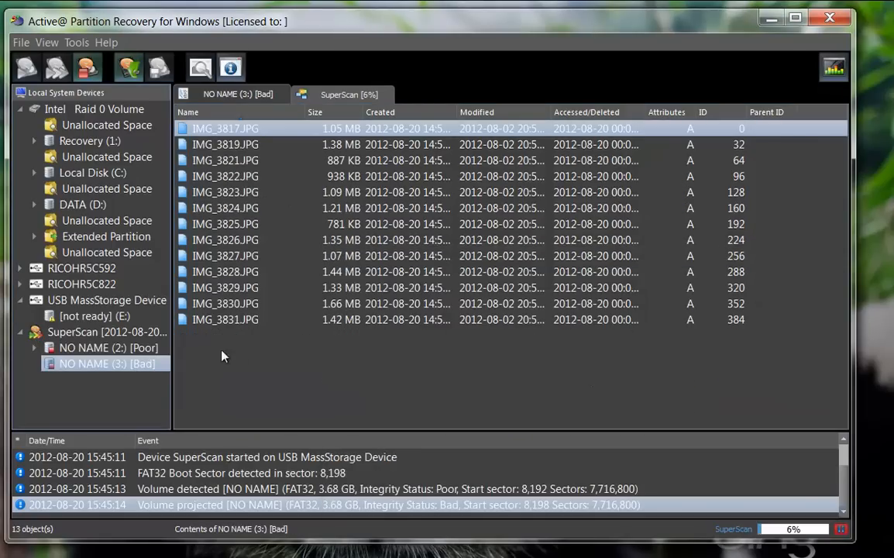
{"action": "left_click", "coordinate": [224, 223]}
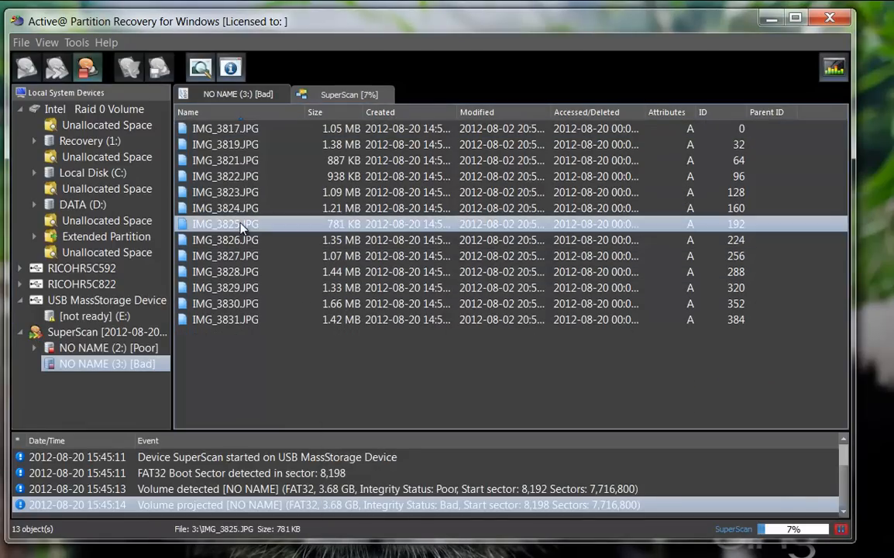
{"action": "double_click", "coordinate": [225, 223]}
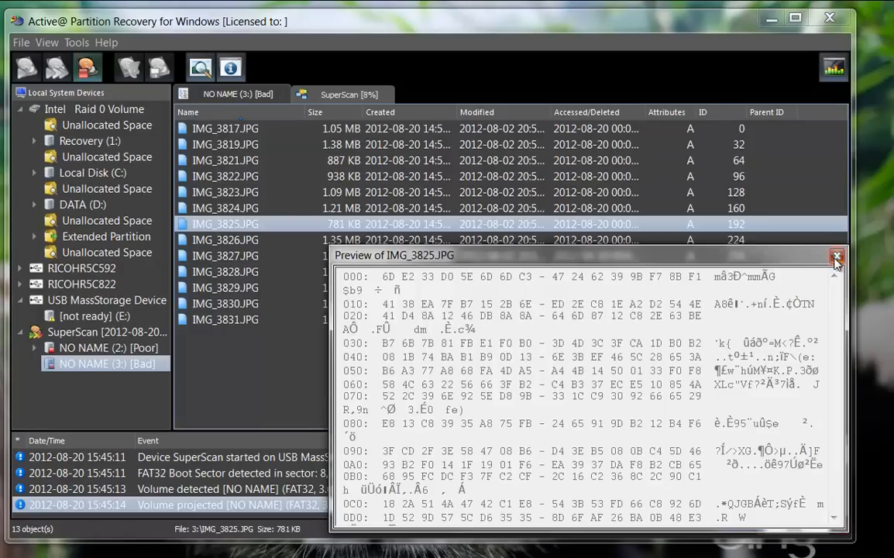
{"action": "left_click", "coordinate": [226, 177]}
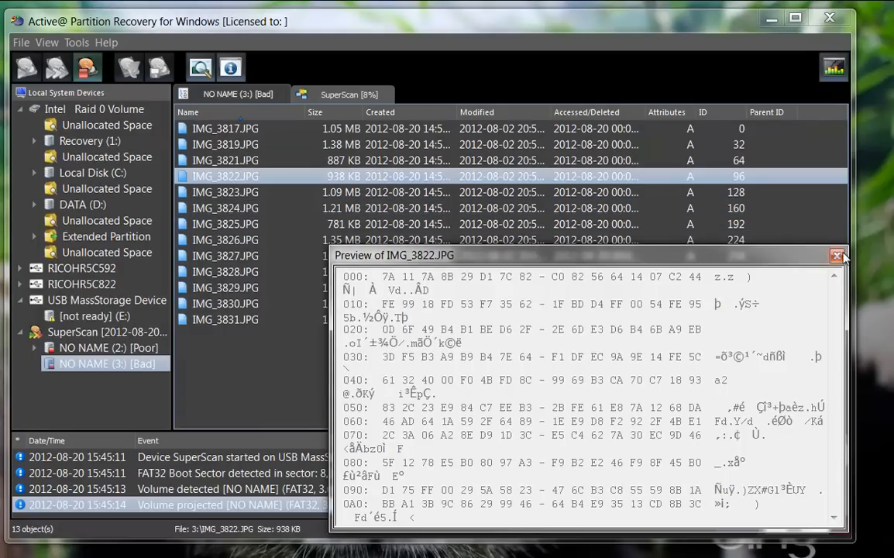
{"action": "left_click", "coordinate": [836, 256]}
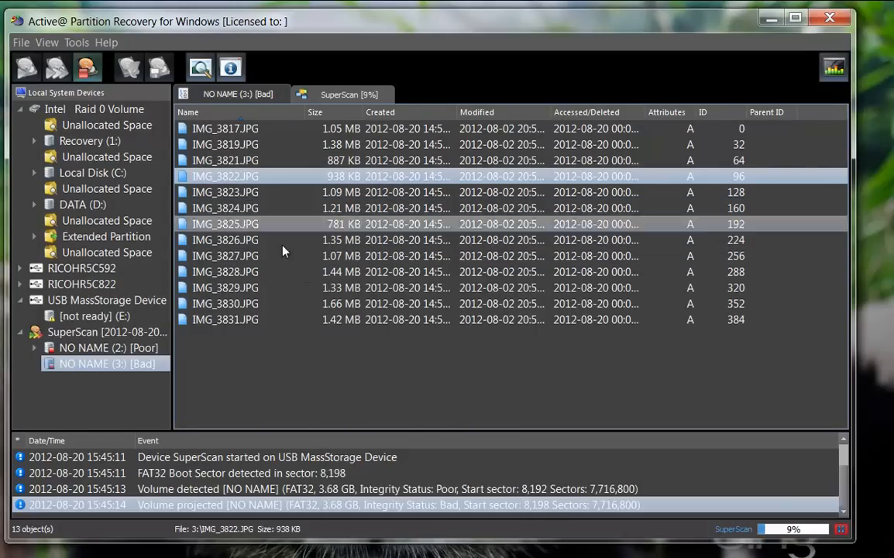
{"action": "left_click", "coordinate": [105, 331]}
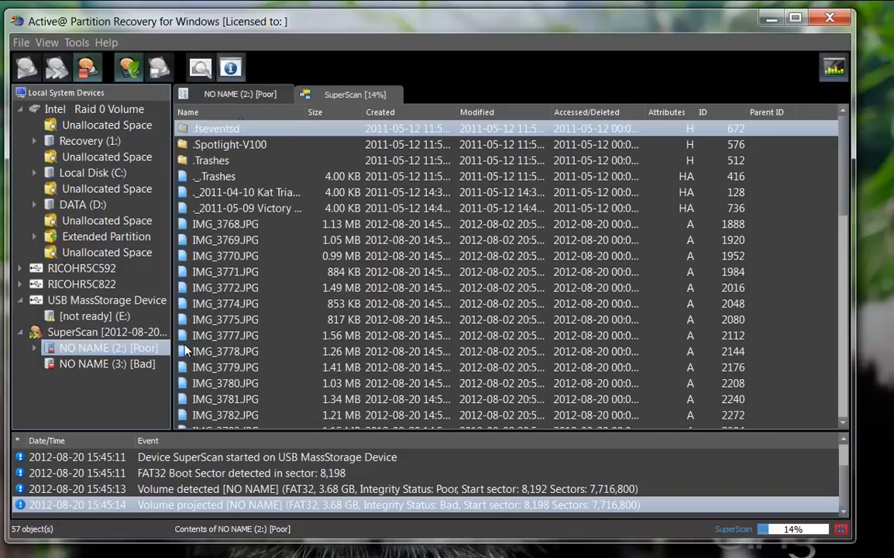
{"action": "mouse_move", "coordinate": [285, 133]}
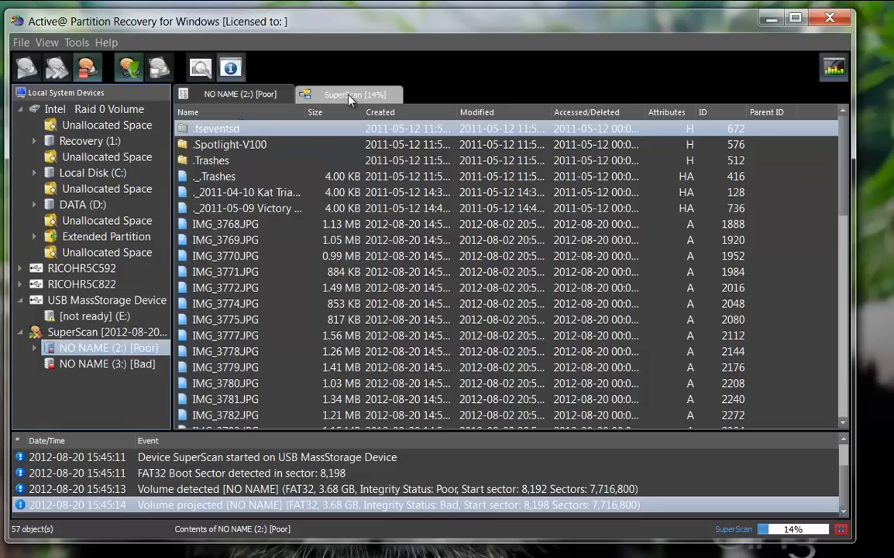
Pause the SuperScan at 18% and bring up the context menu for NO NAME (2:) [Poor]
{"action": "left_click", "coordinate": [353, 95]}
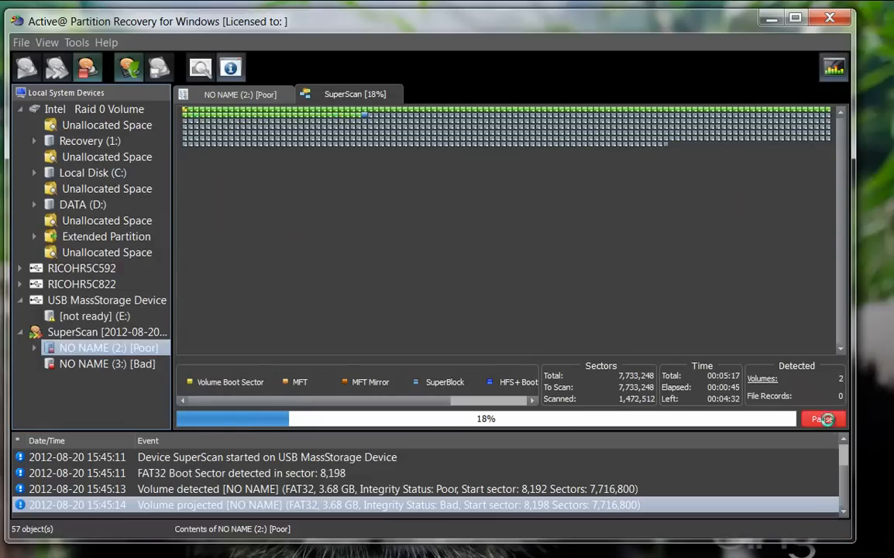
{"action": "left_click", "coordinate": [821, 418]}
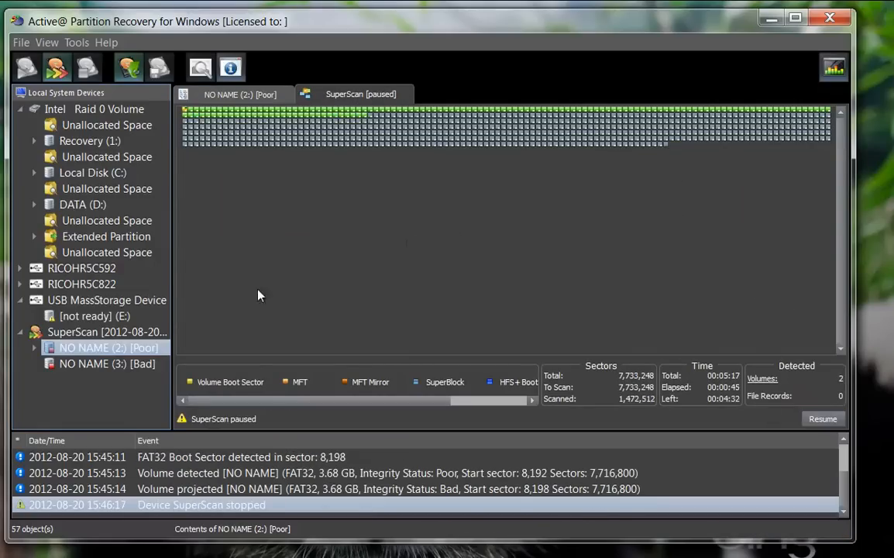
{"action": "right_click", "coordinate": [100, 348]}
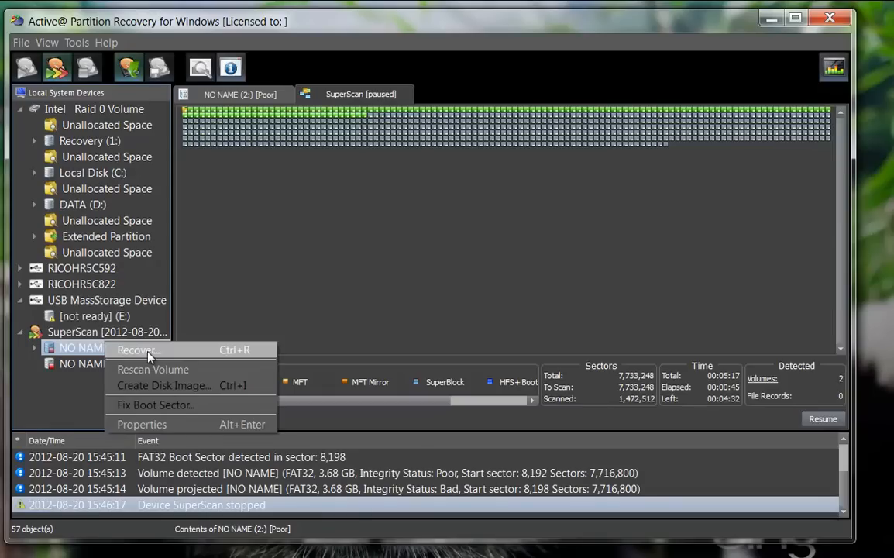
Recover the Poor NO NAME (2:) volume with drive letter I: assigned
{"action": "left_click", "coordinate": [138, 350]}
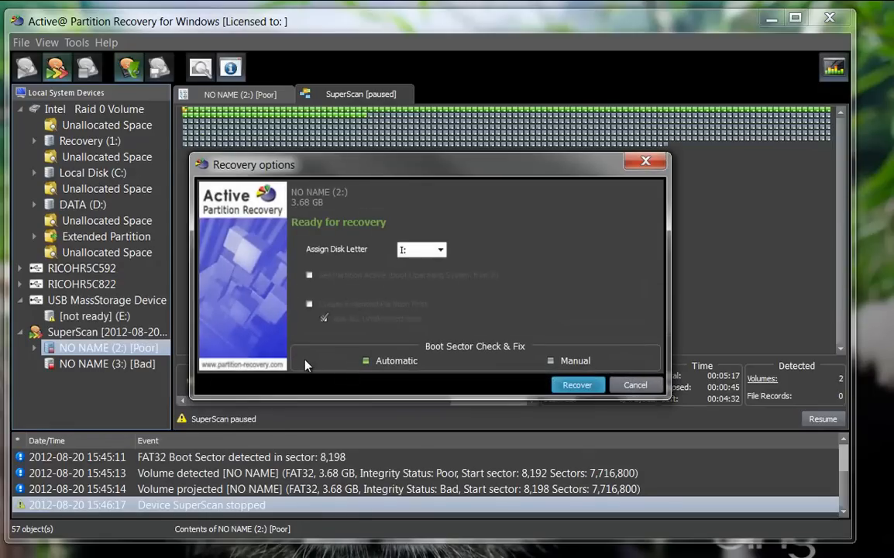
{"action": "mouse_move", "coordinate": [541, 415]}
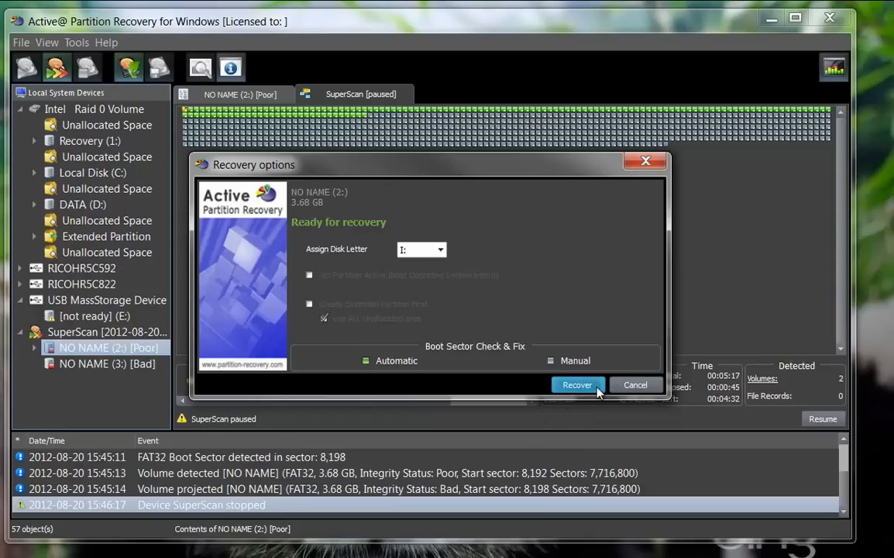
{"action": "mouse_move", "coordinate": [581, 390]}
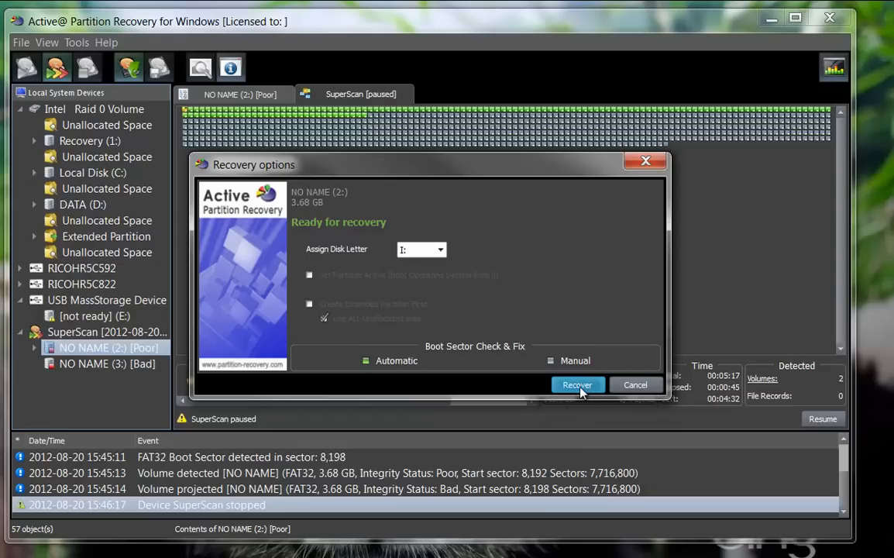
{"action": "left_click", "coordinate": [576, 385]}
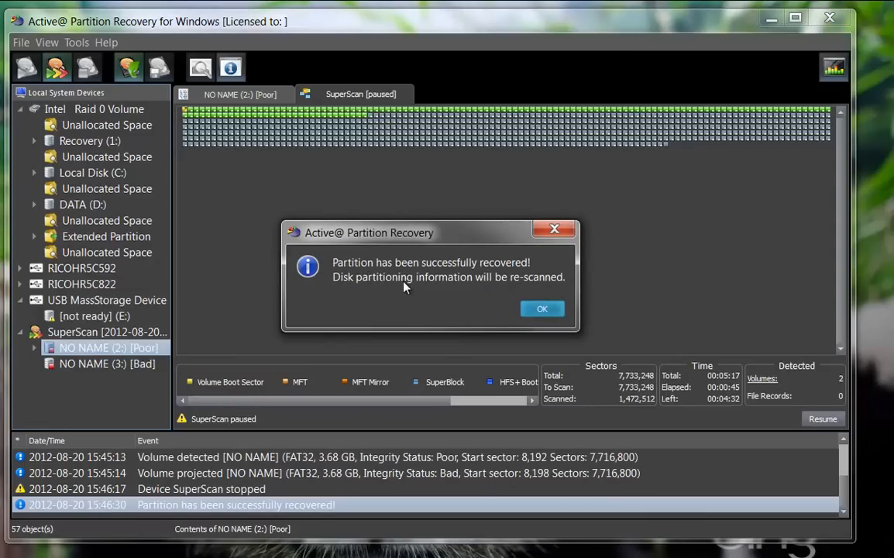
{"action": "mouse_move", "coordinate": [542, 309]}
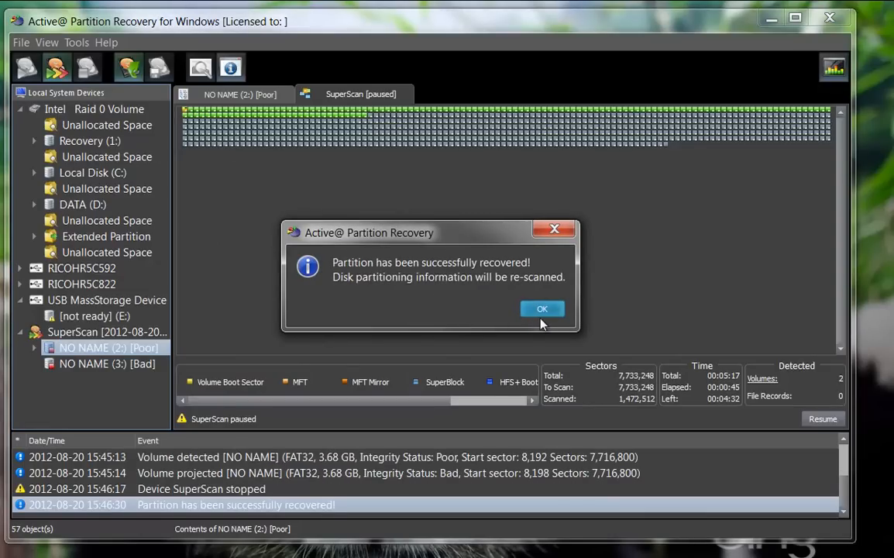
Acknowledge the recovery success, check IMG_3777.JPG on NO NAME (I:), and minimise the program
{"action": "left_click", "coordinate": [542, 308]}
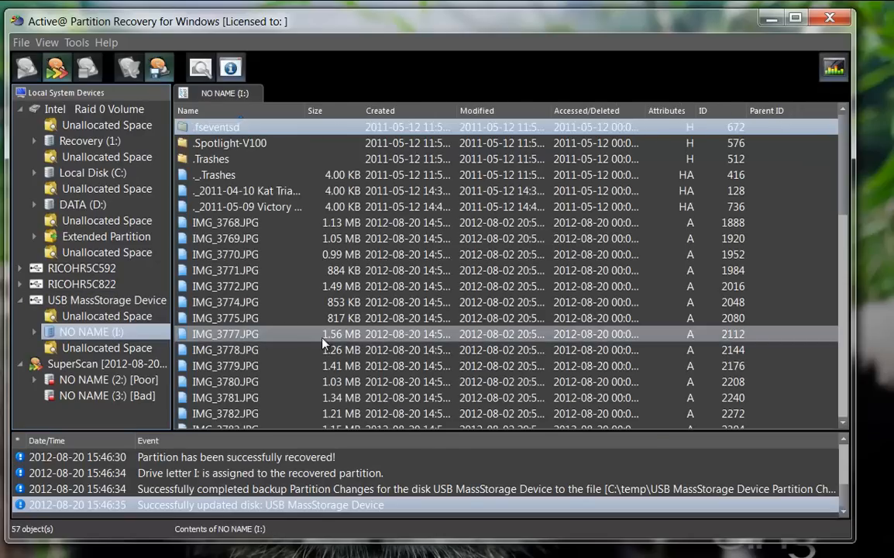
{"action": "left_click", "coordinate": [224, 335]}
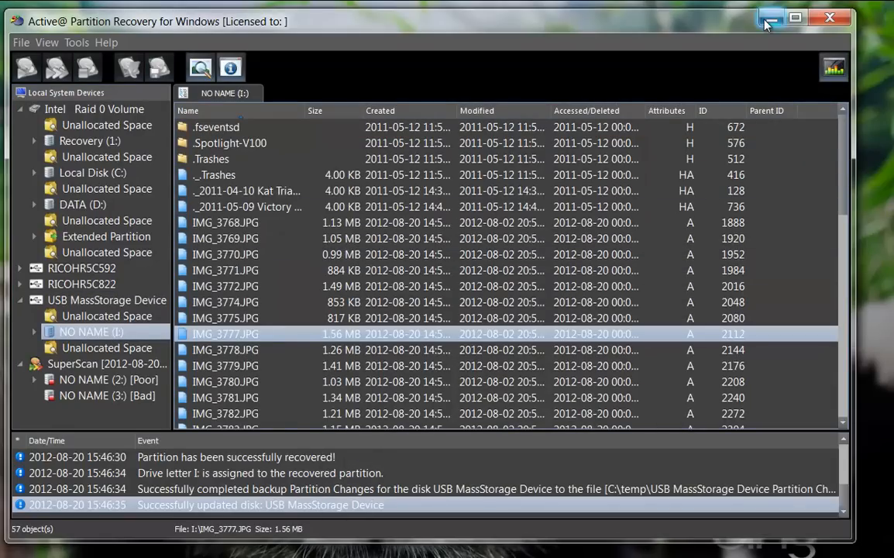
{"action": "left_click", "coordinate": [771, 17]}
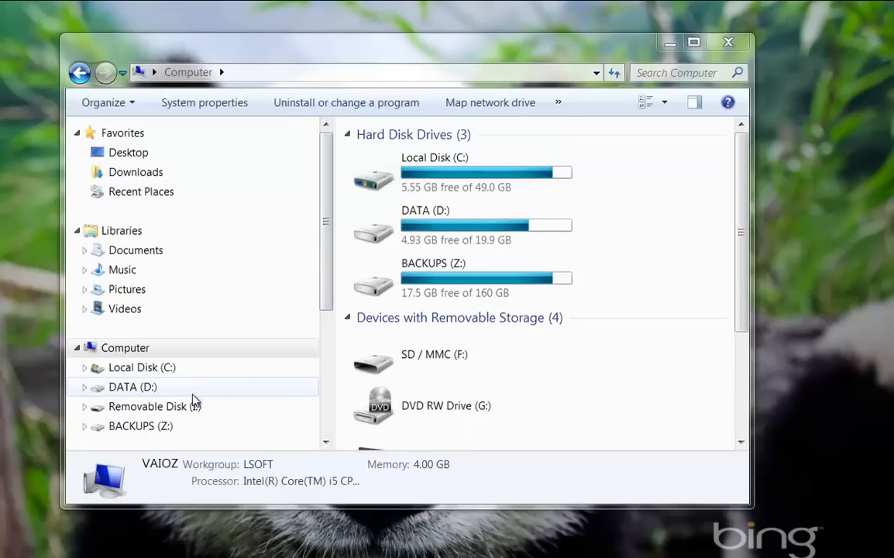
Browse Removable Disk (I:) and show its recovered JPG photos as Large Icons thumbnails
{"action": "double_click", "coordinate": [147, 406]}
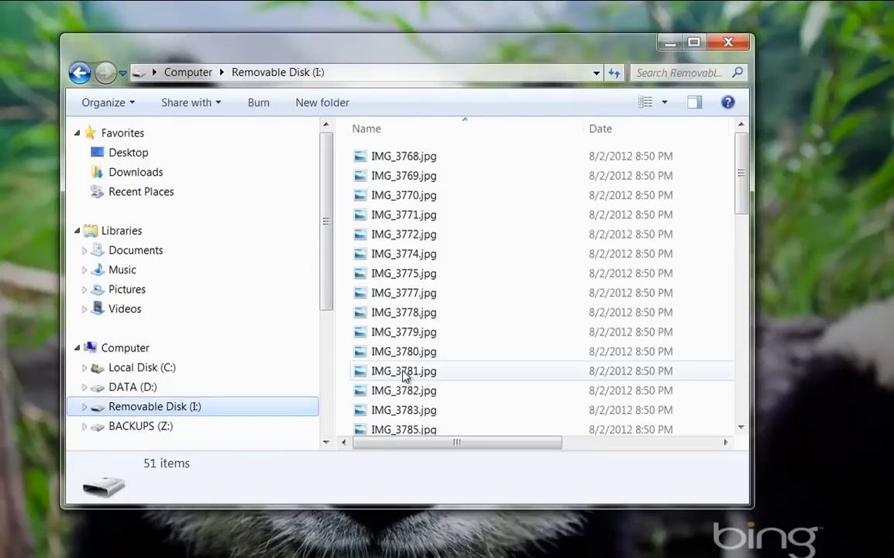
{"action": "left_click", "coordinate": [403, 234]}
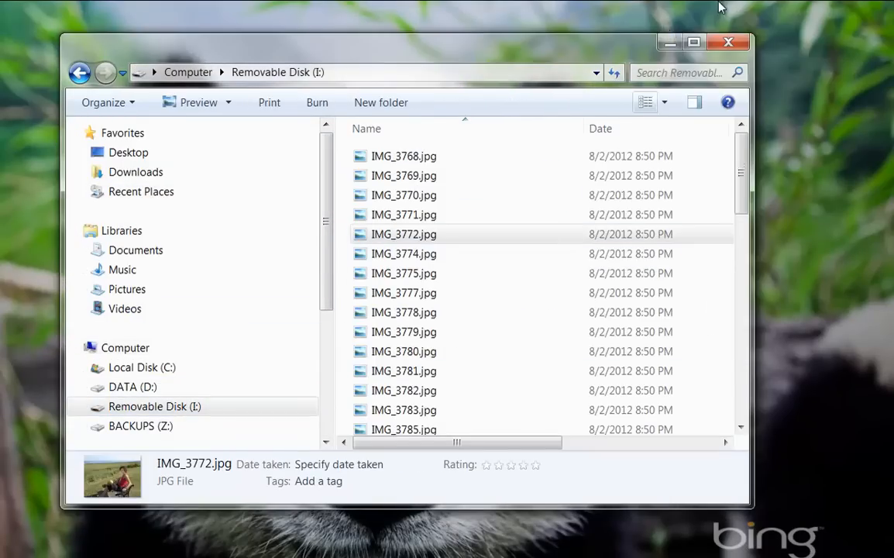
{"action": "left_click", "coordinate": [644, 102]}
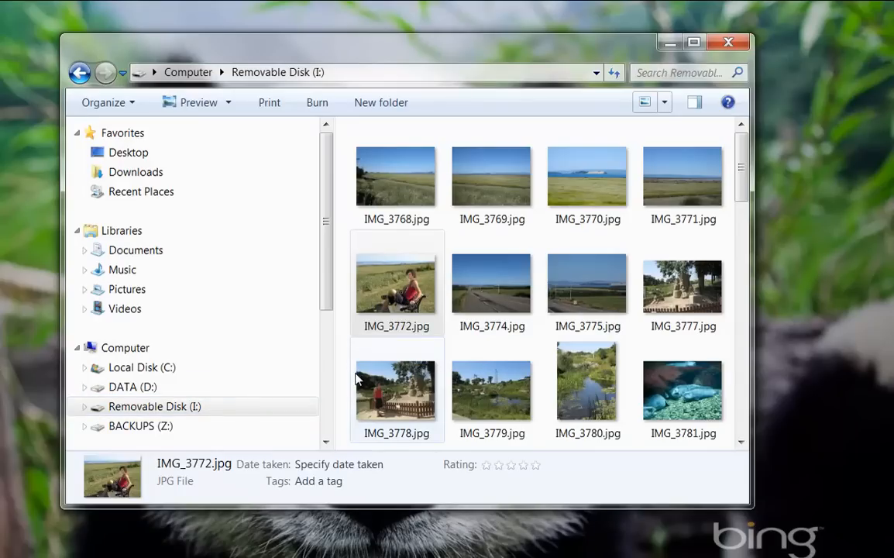